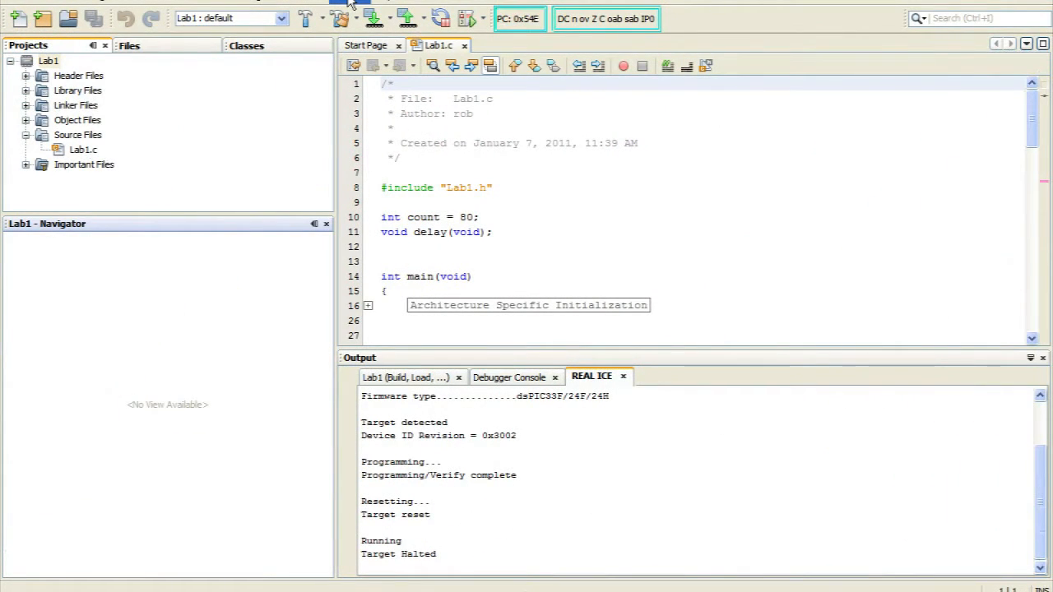
# - Show the File Registers memory view via Window > PIC Memory Views
pyautogui.click(346, 5)
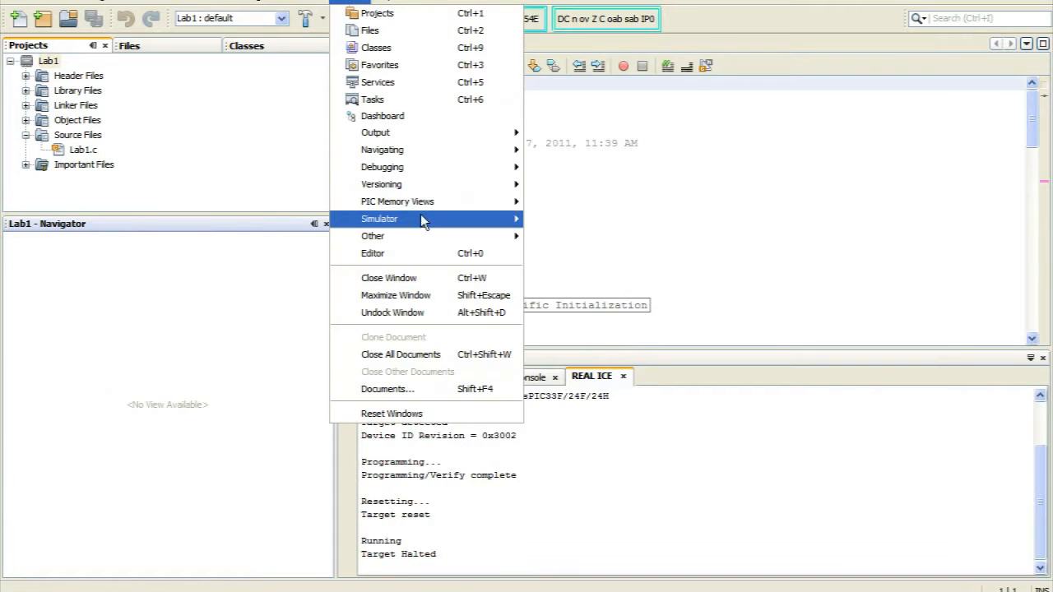
pyautogui.moveTo(399, 201)
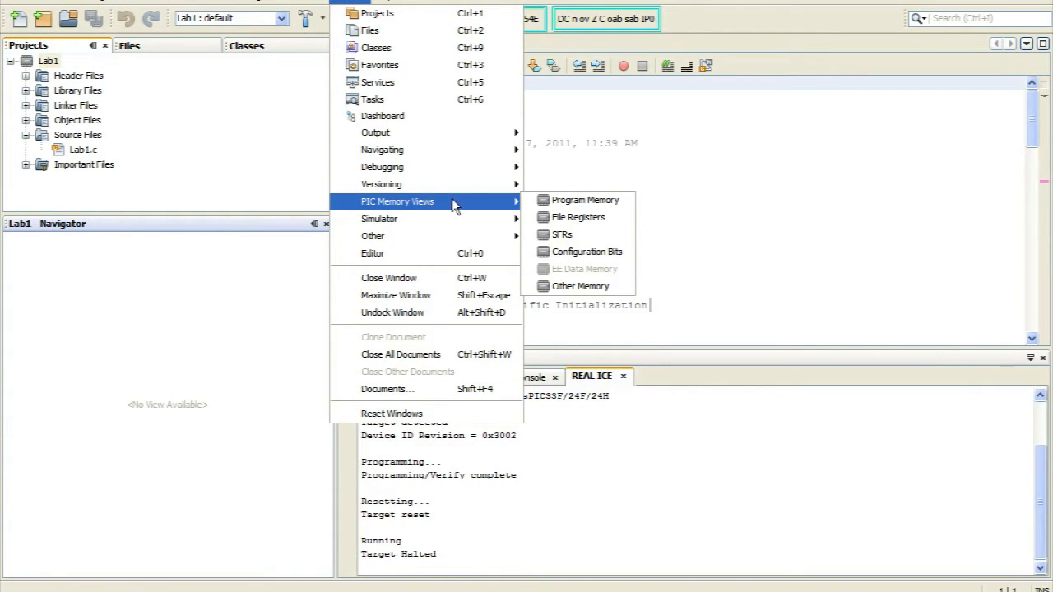
pyautogui.moveTo(577, 217)
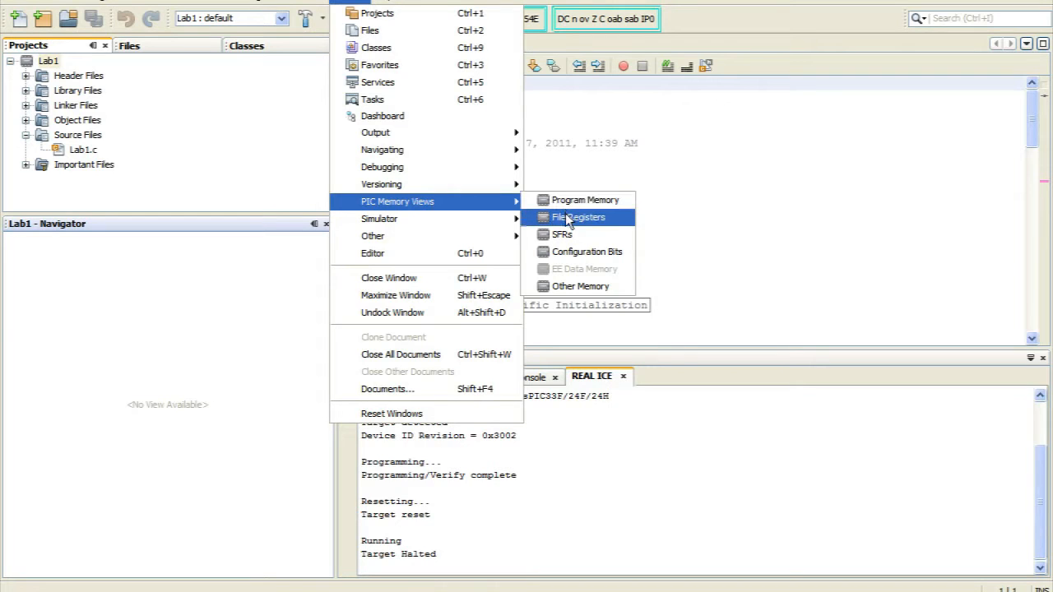
pyautogui.click(580, 217)
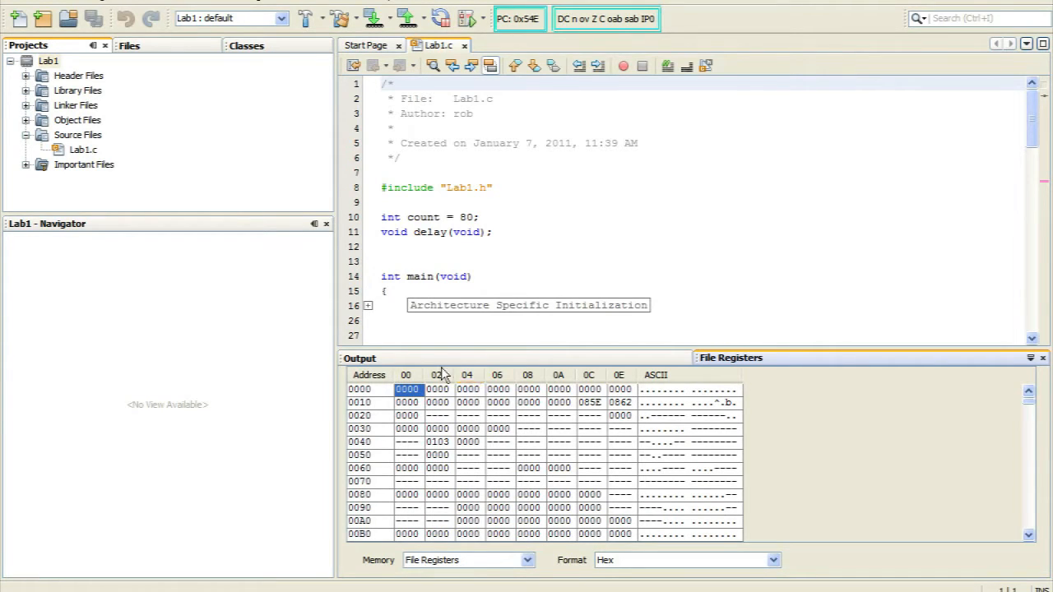
pyautogui.moveTo(484, 572)
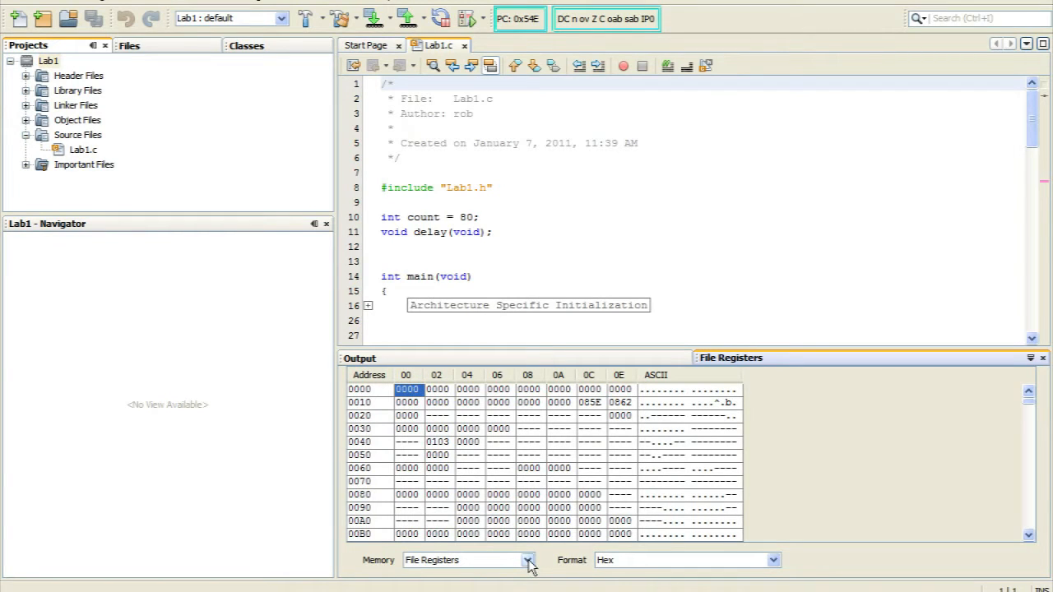
# - Switch the Memory dropdown from File Registers to Program and revisit the Window menu
pyautogui.click(528, 560)
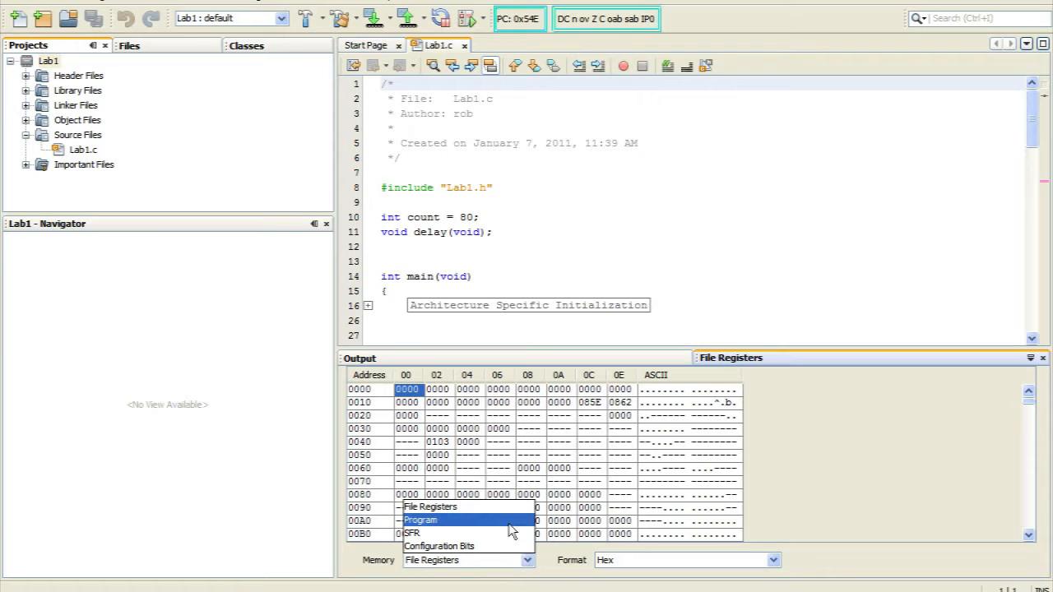
pyautogui.click(421, 520)
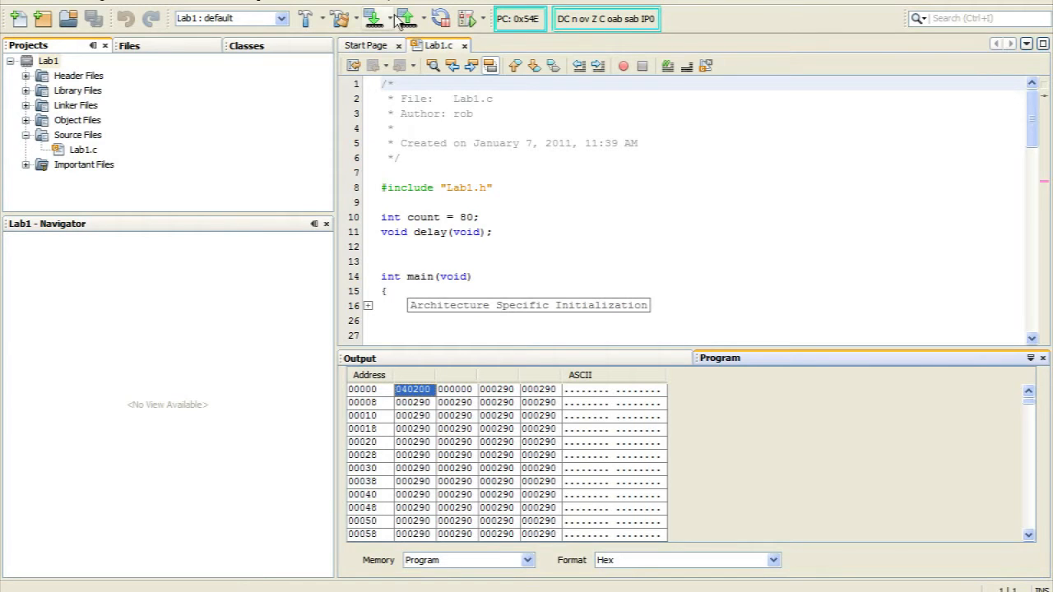
pyautogui.click(375, 7)
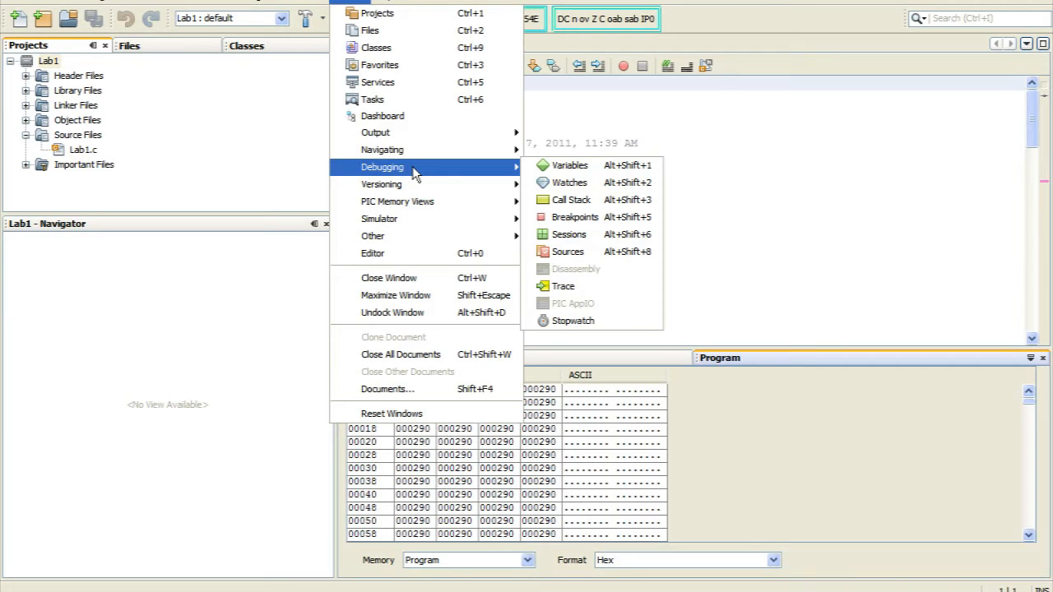
pyautogui.moveTo(372, 101)
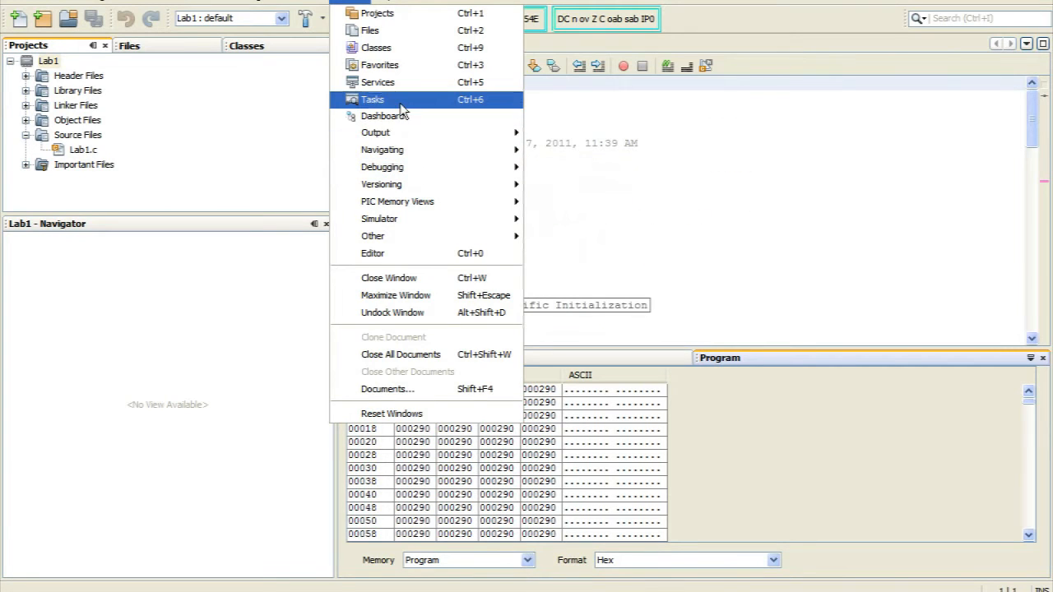